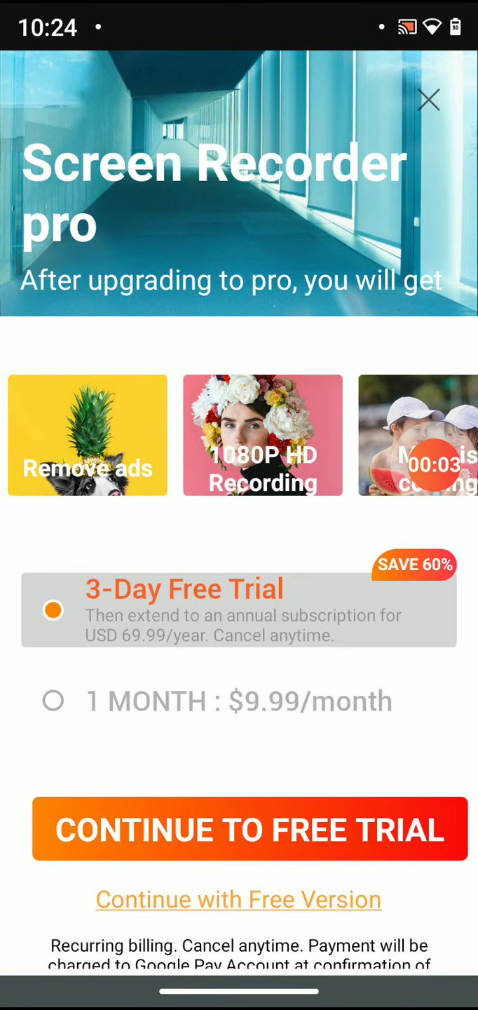
- Skip the pro offer, delete the 1:06 clip, and check 720P/12Mbps/60fps video settings
{"action": "left_click", "coordinate": [429, 100]}
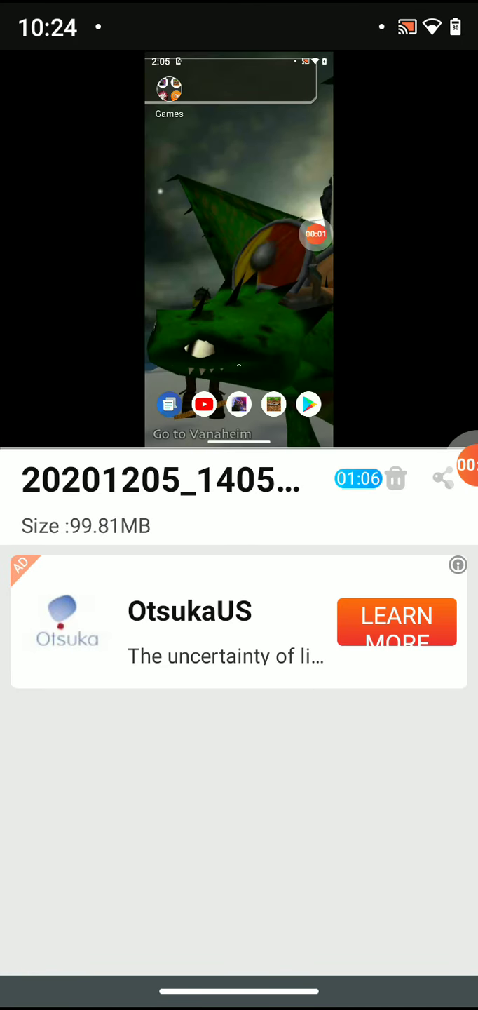
{"action": "left_click", "coordinate": [400, 479]}
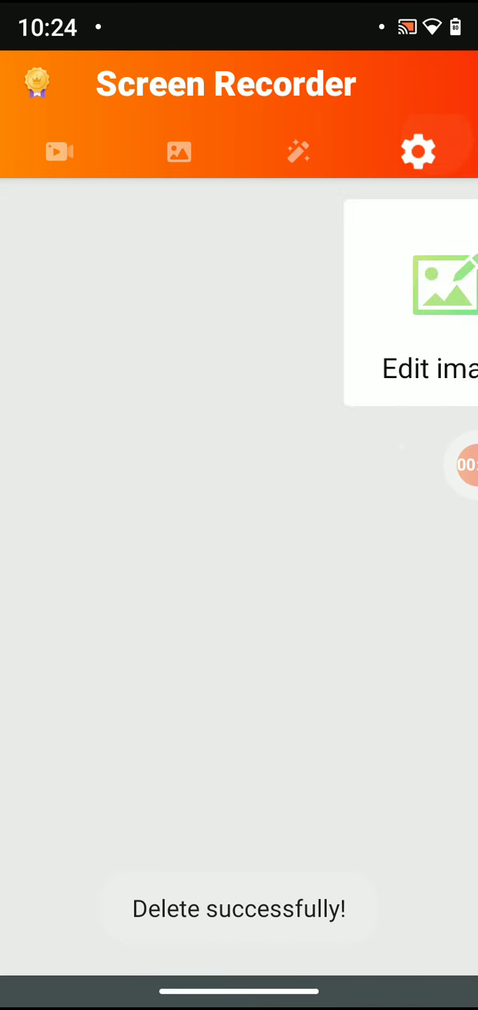
{"action": "left_click", "coordinate": [418, 151]}
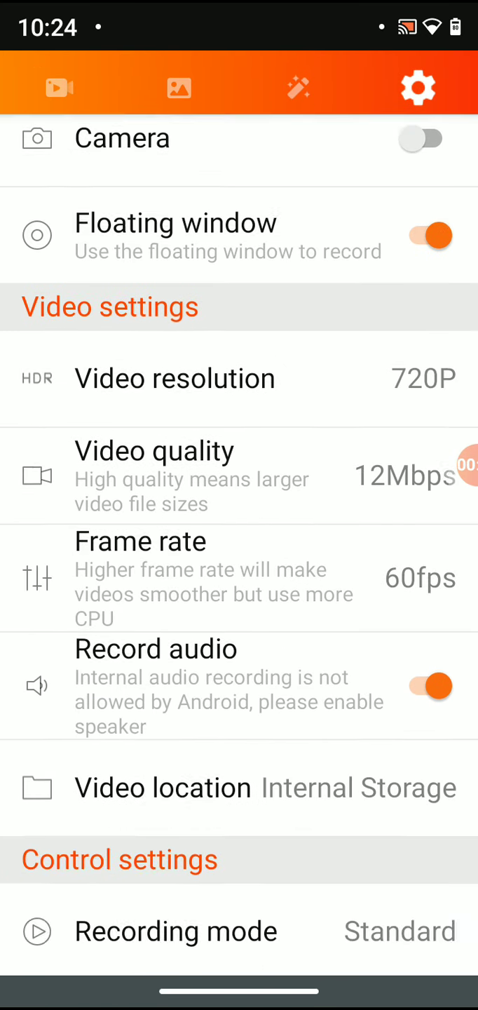
{"action": "scroll", "scroll_direction": "down", "scroll_amount": 3}
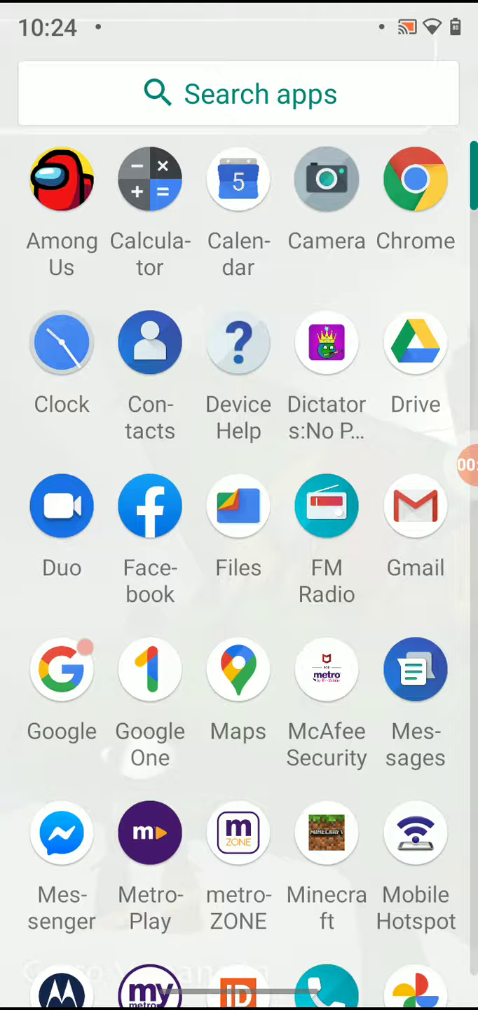
- Launch the game from the app list, play it while recording, and return home
{"action": "left_click", "coordinate": [325, 179]}
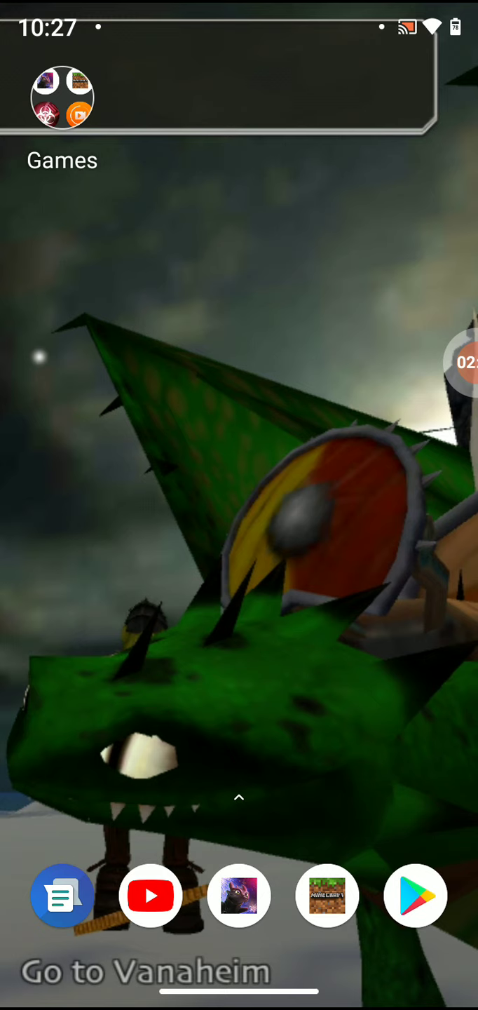
- Stop the recording from the floating bubble and dismiss the full-screen ad
{"action": "left_click", "coordinate": [62, 98]}
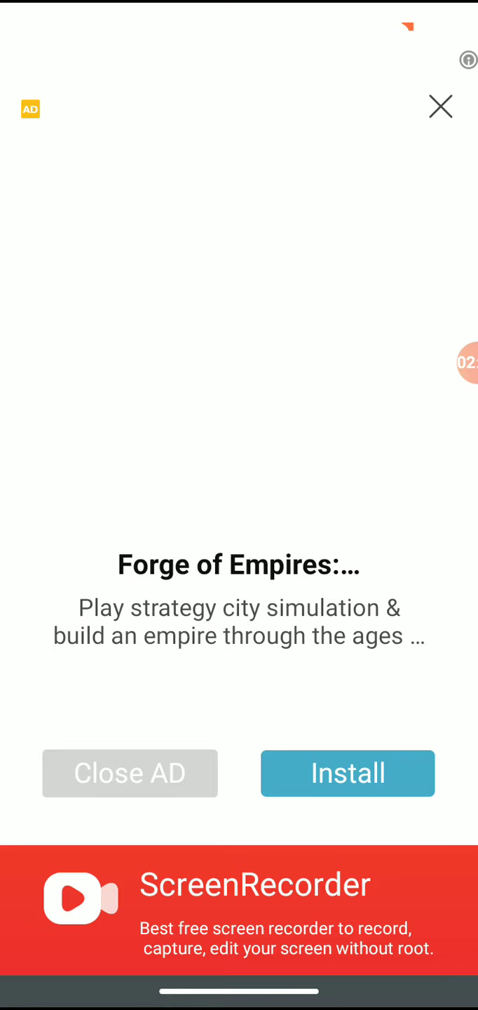
{"action": "left_click", "coordinate": [440, 107]}
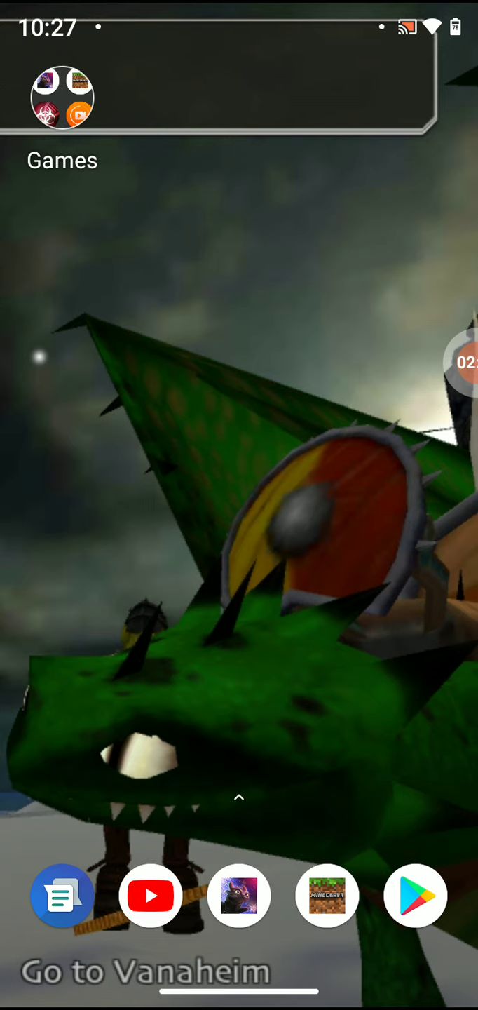